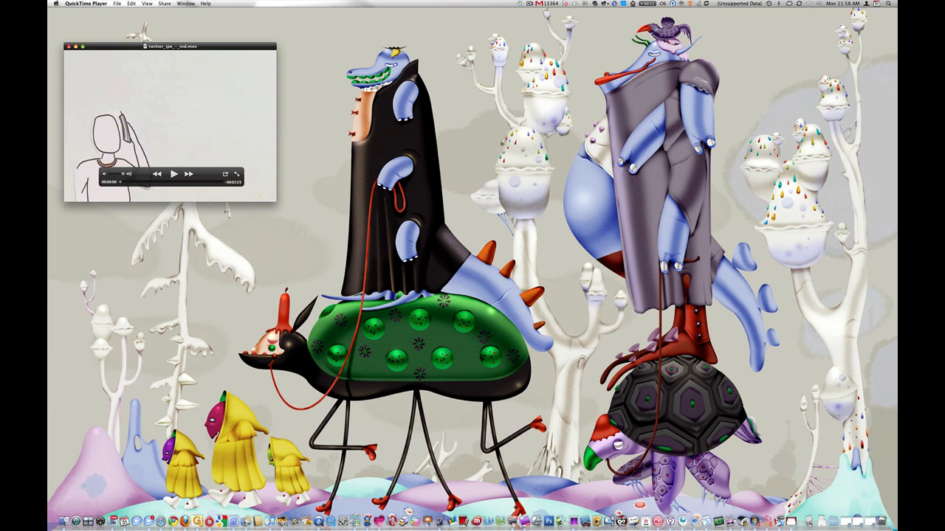
- Play the drawing clip in the new QuickTime X window while the classic copy stays at the start
drag(169, 45, 301, 106)
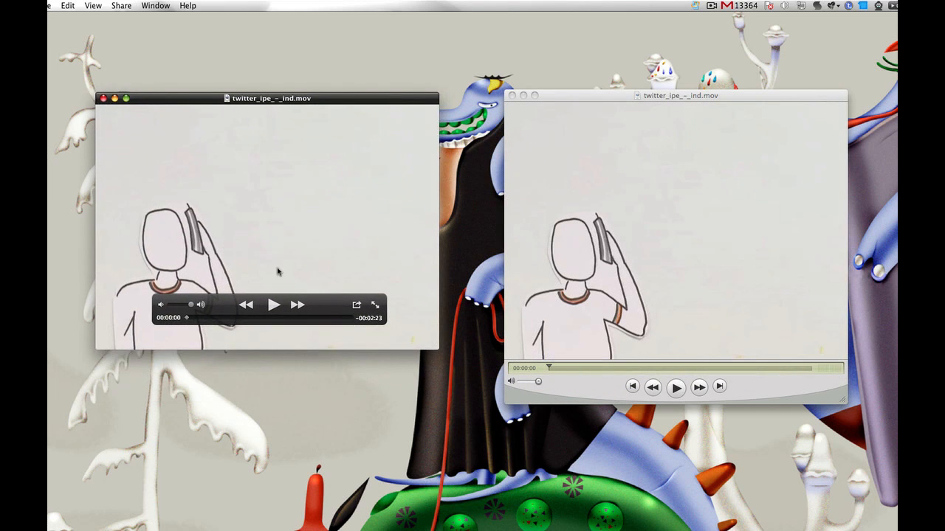
click(598, 94)
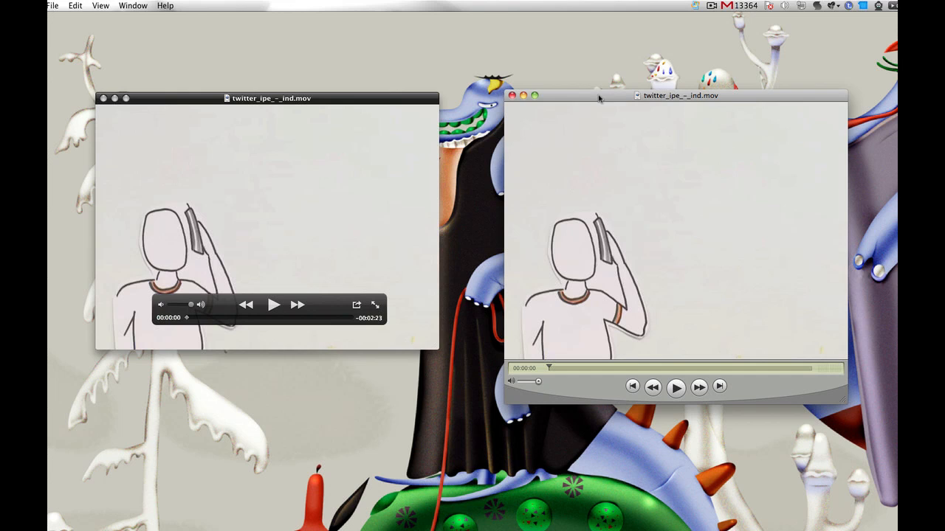
mouse_move(799, 97)
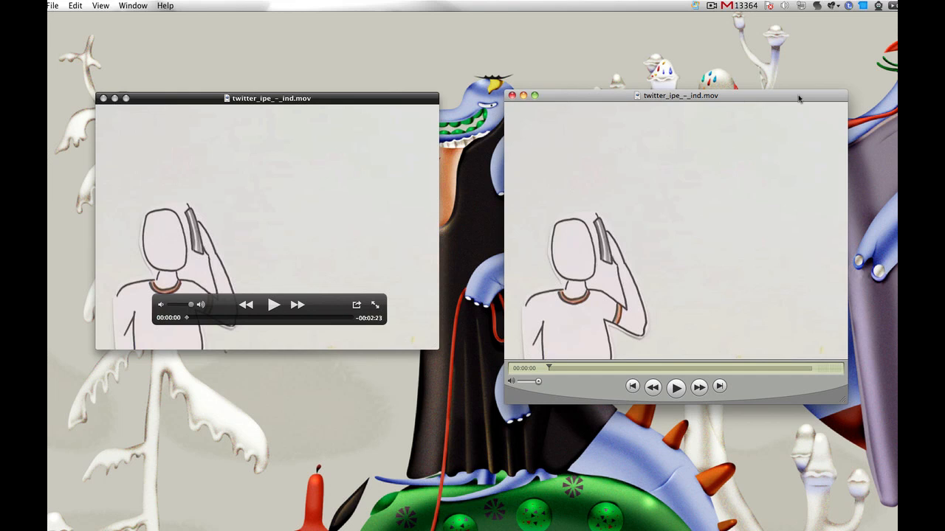
mouse_move(757, 378)
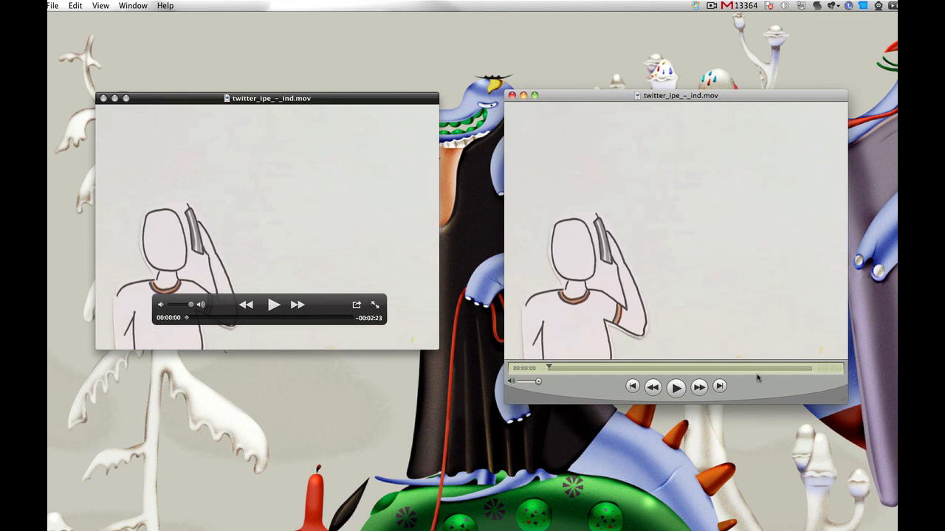
mouse_move(199, 121)
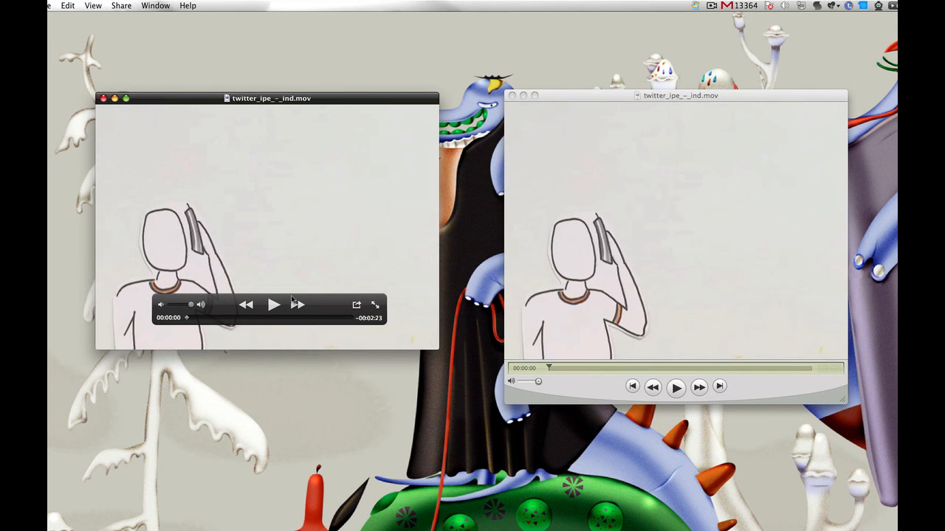
mouse_move(333, 316)
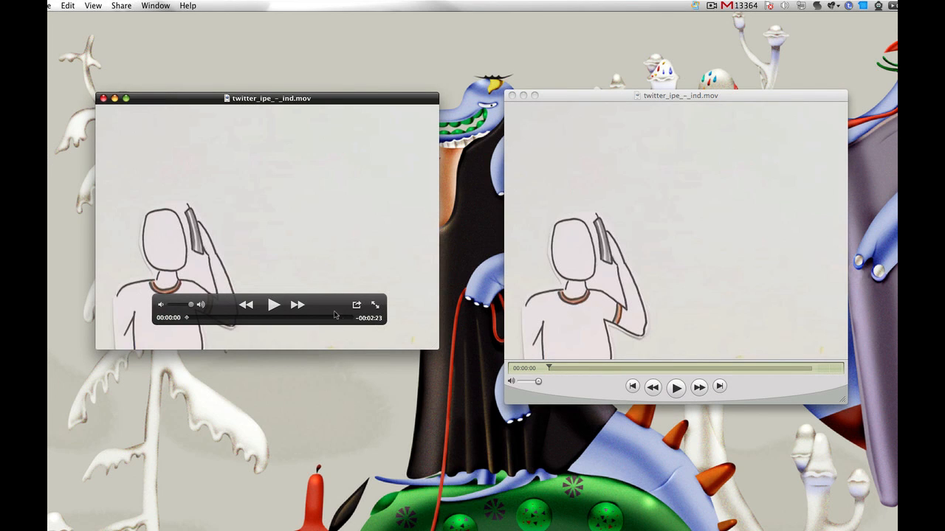
click(273, 305)
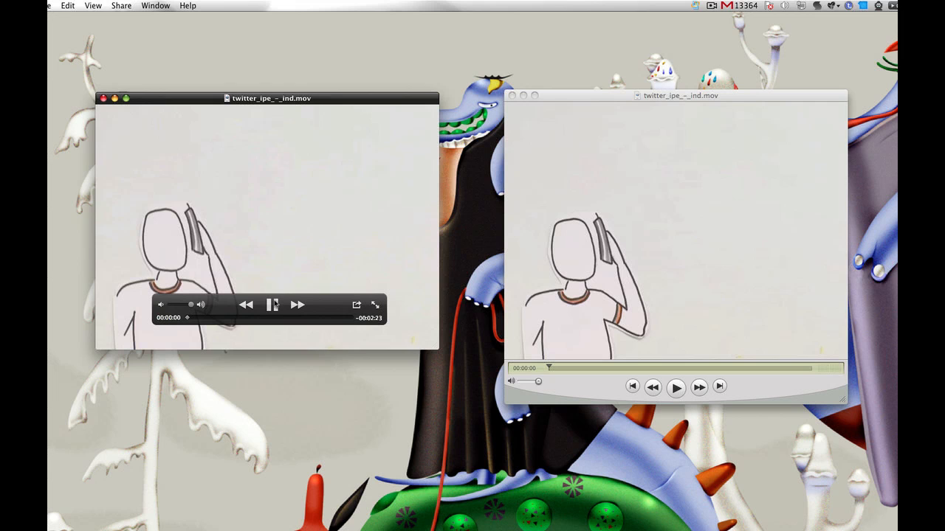
click(272, 304)
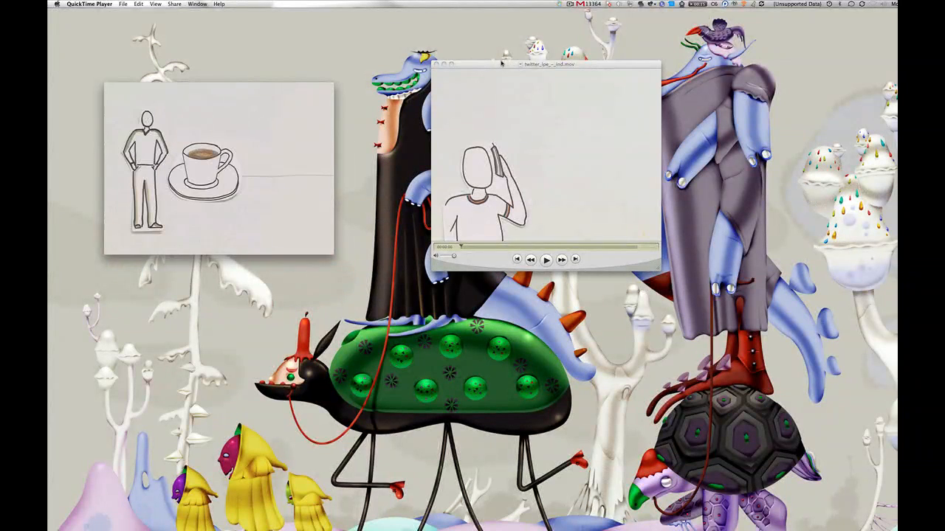
click(547, 260)
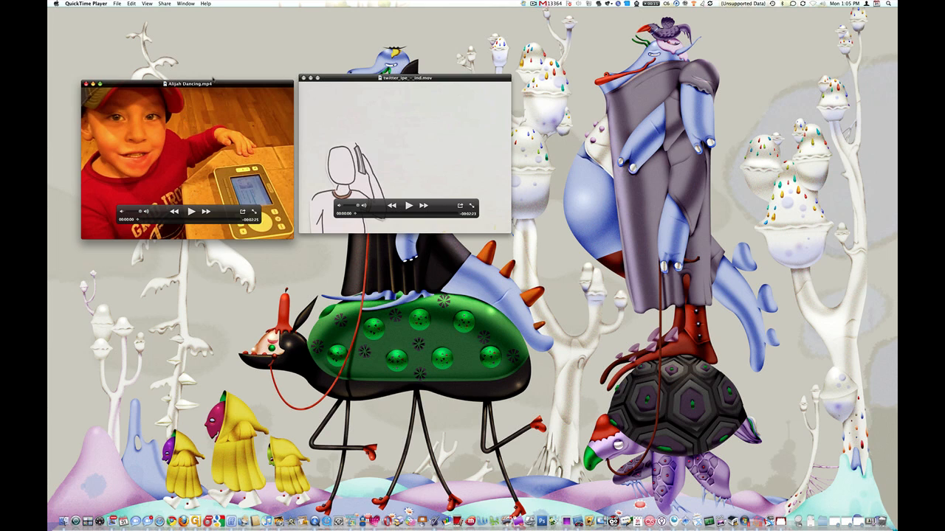
- Move the dancing video window lower and the drawing clip window further right, spreading them apart
click(130, 3)
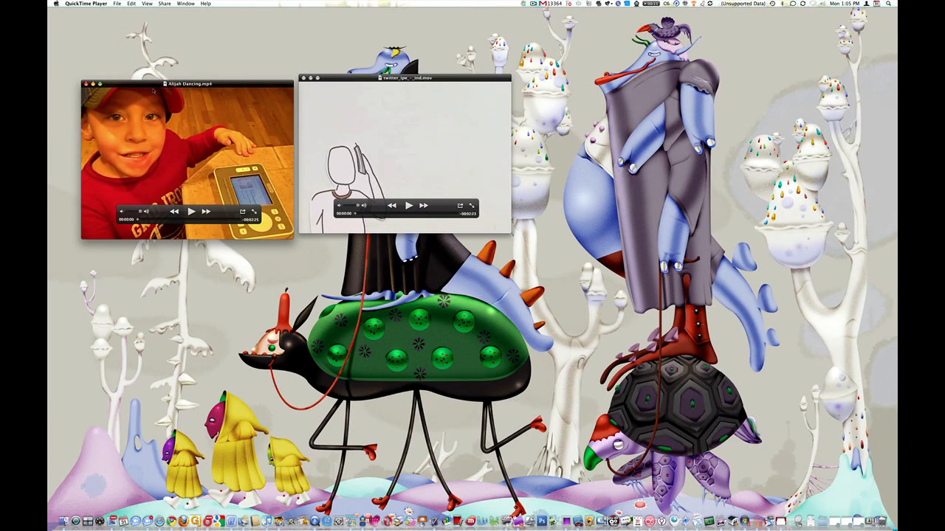
drag(189, 83, 205, 145)
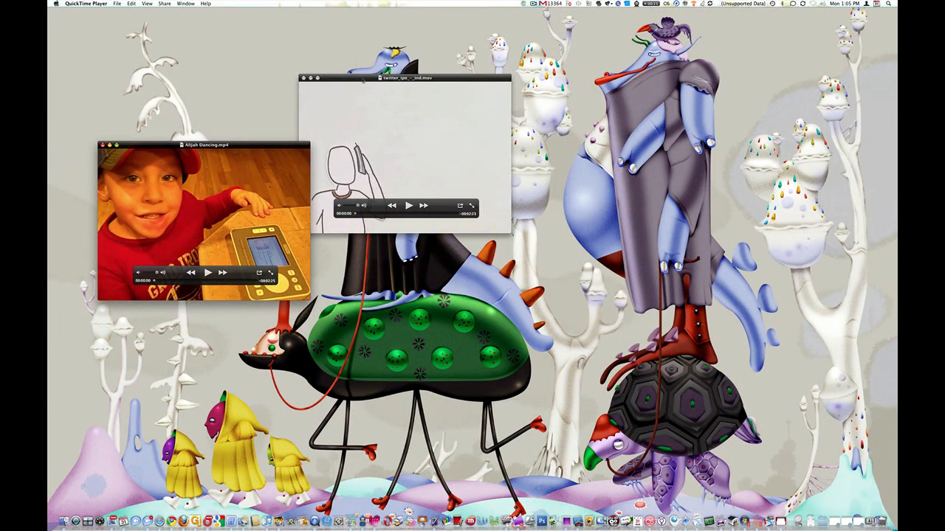
drag(405, 77, 558, 69)
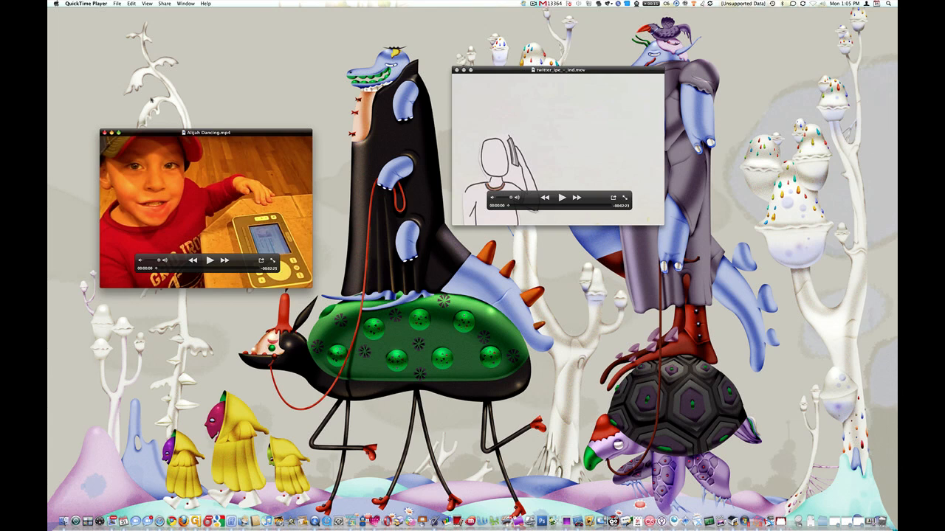
- Trim the dancing video to a shorter section, previewing it before applying the trim
click(131, 3)
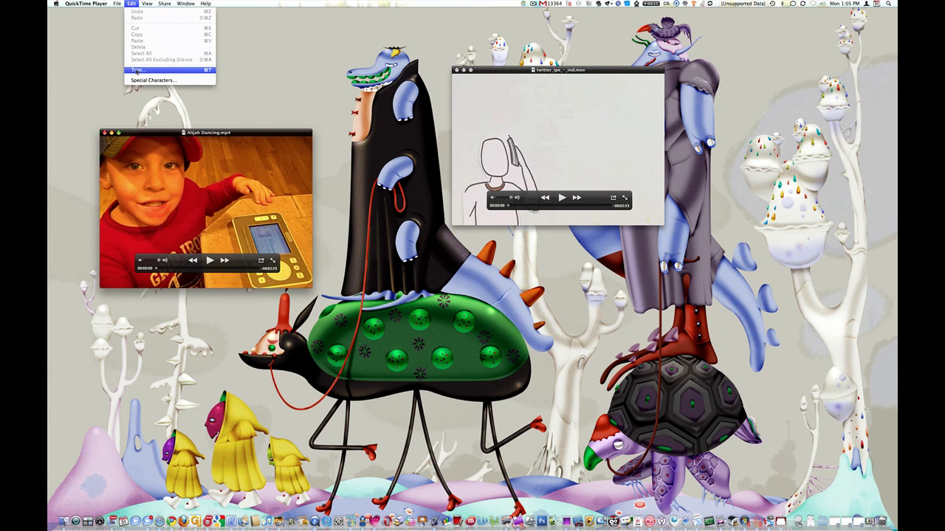
click(138, 70)
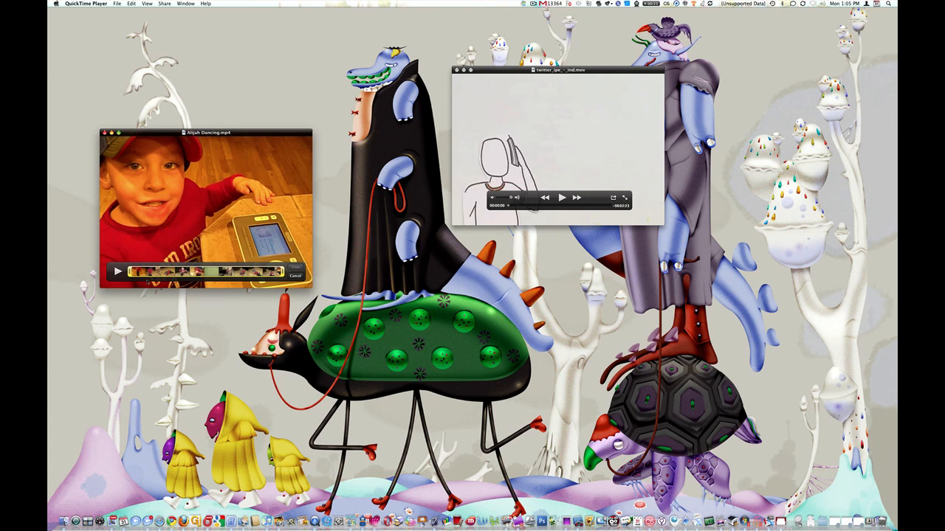
click(118, 271)
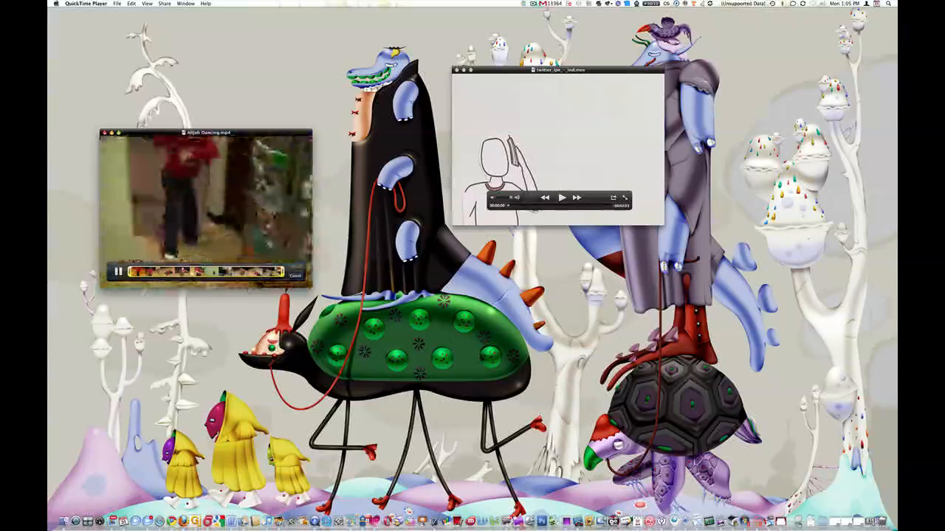
click(117, 272)
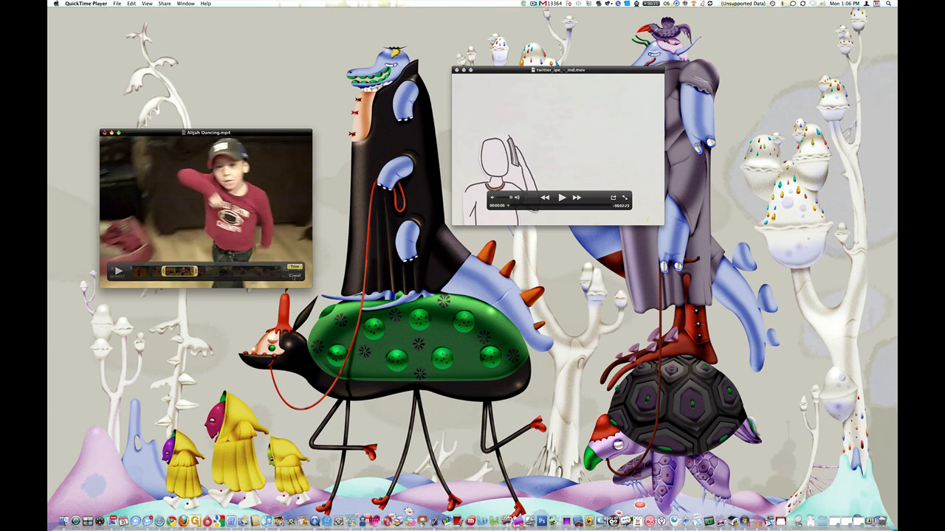
click(163, 3)
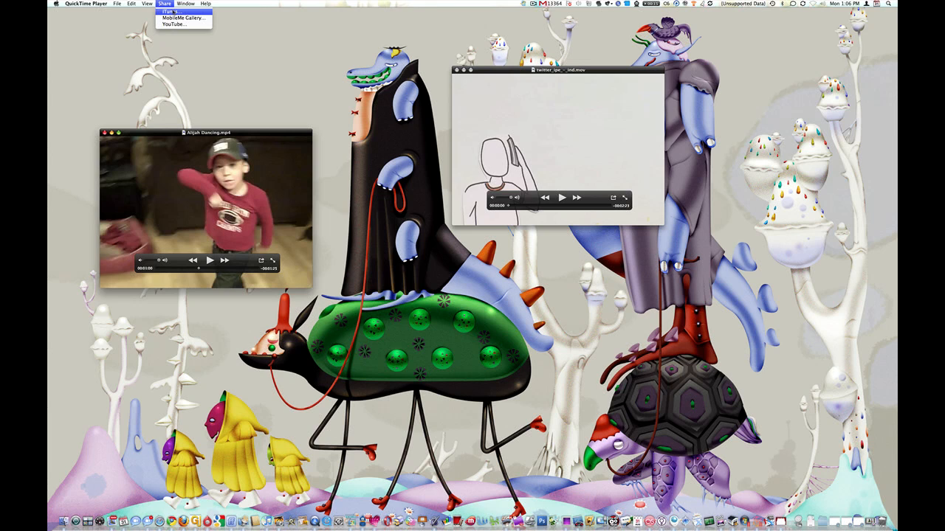
mouse_move(183, 18)
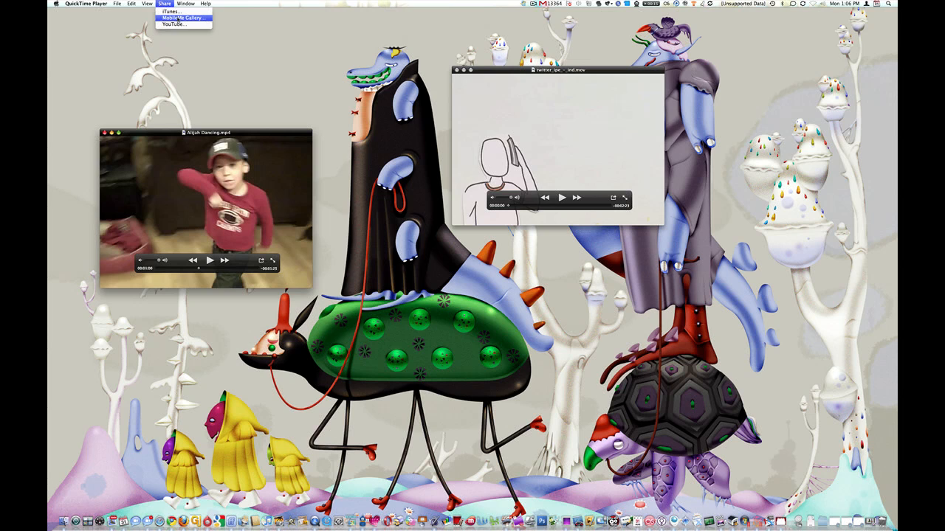
- Share the trimmed dancing video to YouTube, bringing up the sign-in publishing form
click(174, 24)
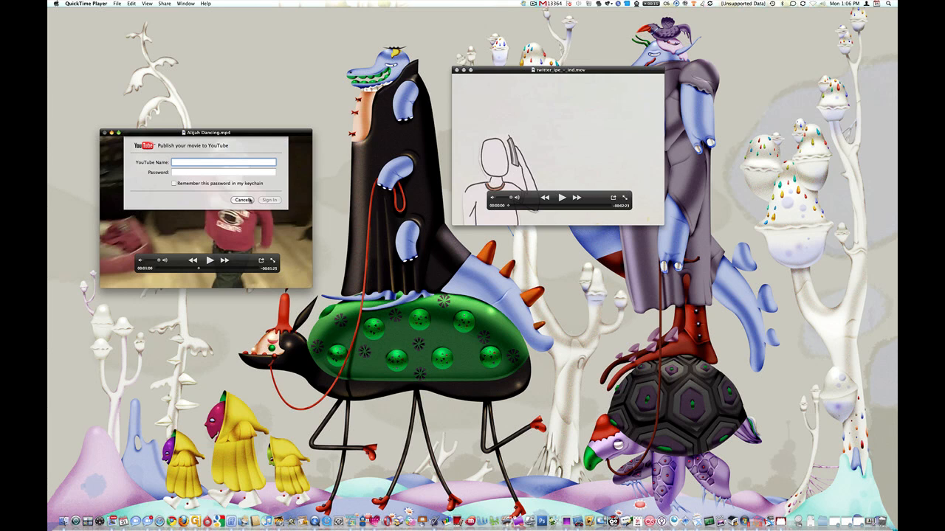
click(244, 201)
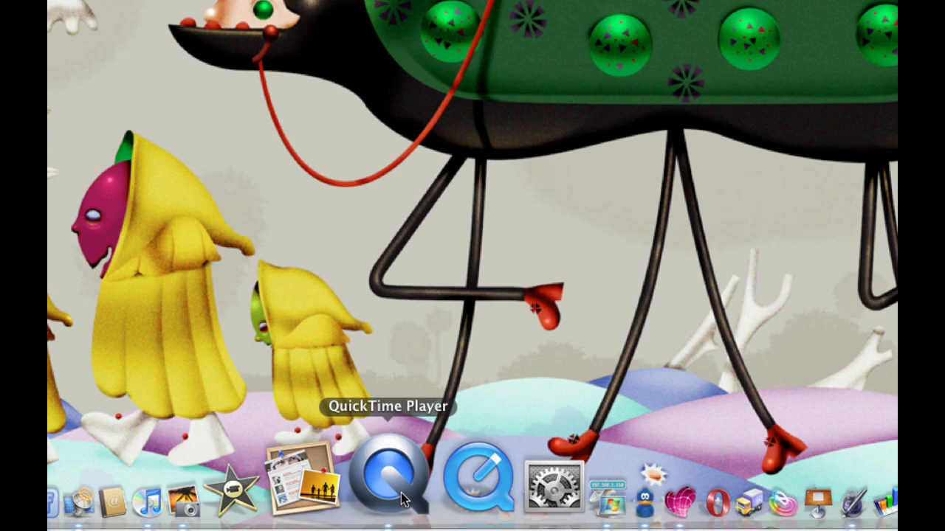
- Return to QuickTime Player from the Dock with the trimmed dancing video still open
click(392, 487)
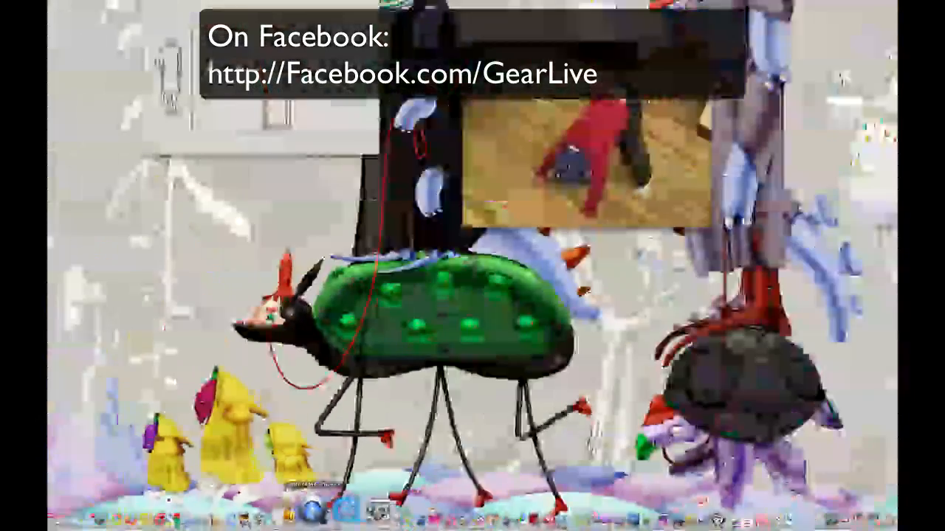